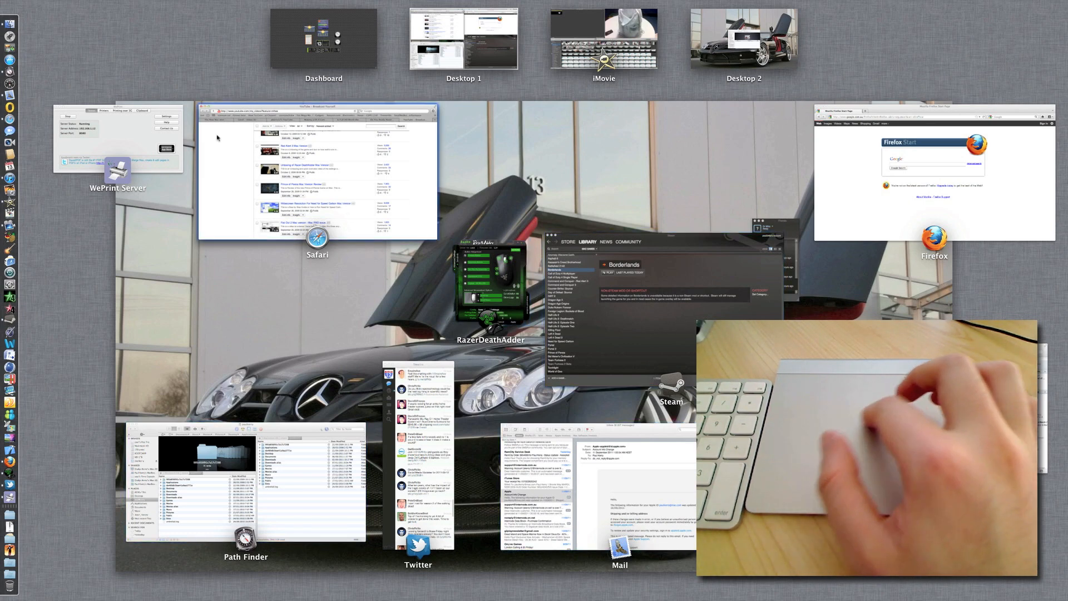
mouse_move(944, 199)
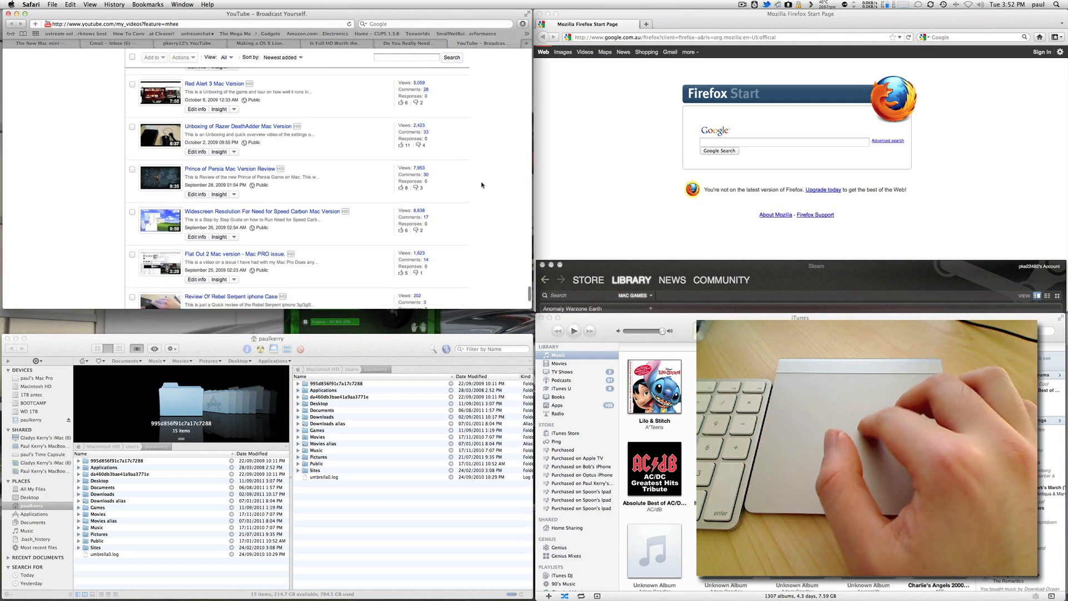
Exit Mission Control with a three-finger swipe down, returning to the open windows.
scroll(down, 3)
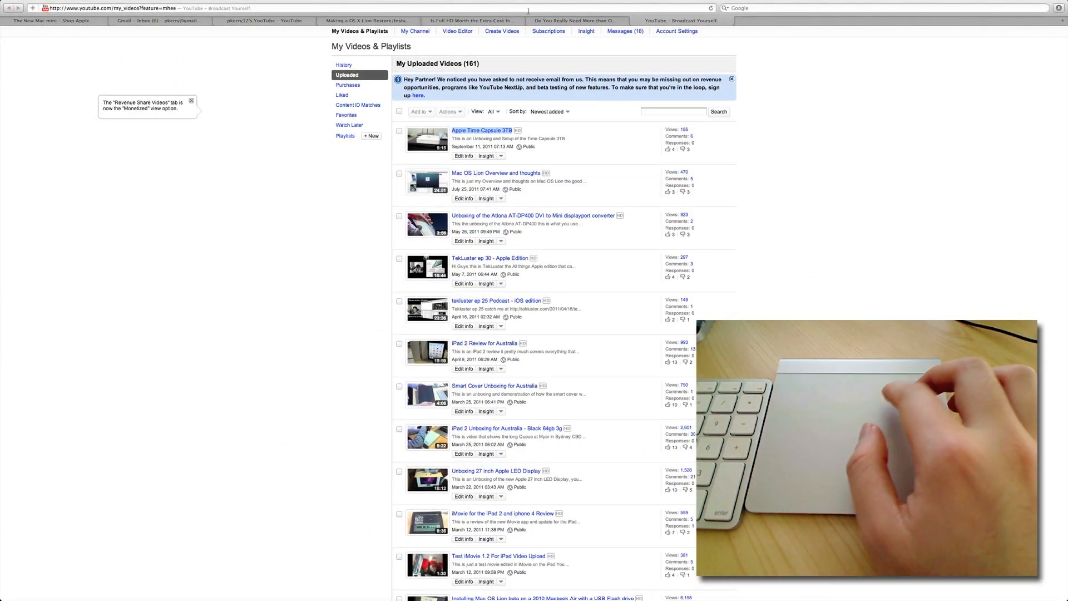
Scroll down through the YouTube My Uploaded Videos list in full-screen Safari.
scroll(down, 3)
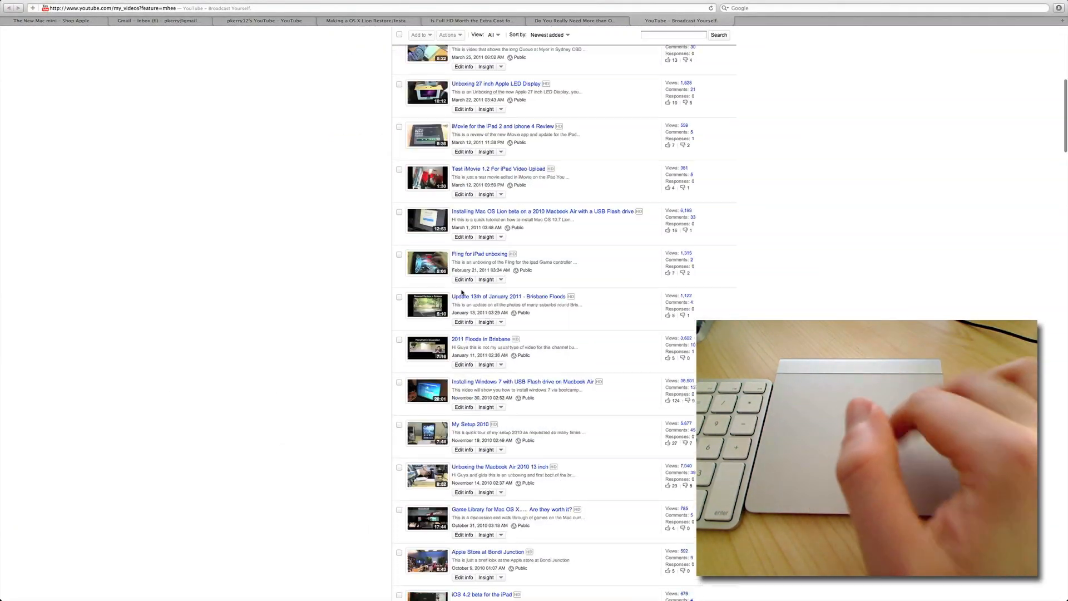
scroll(down, 3)
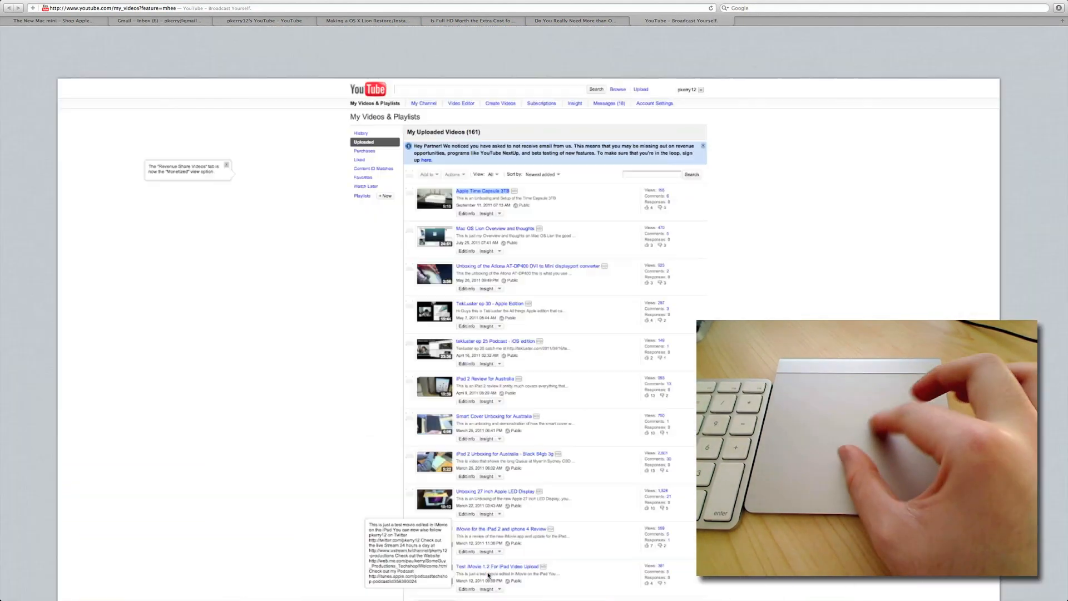
scroll(down, 3)
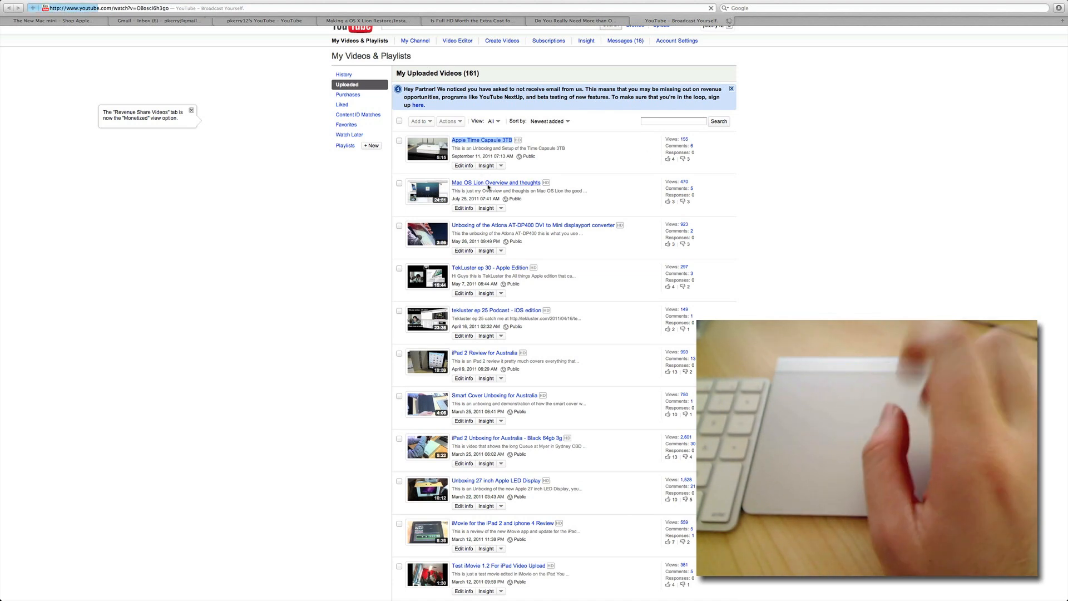
click(496, 181)
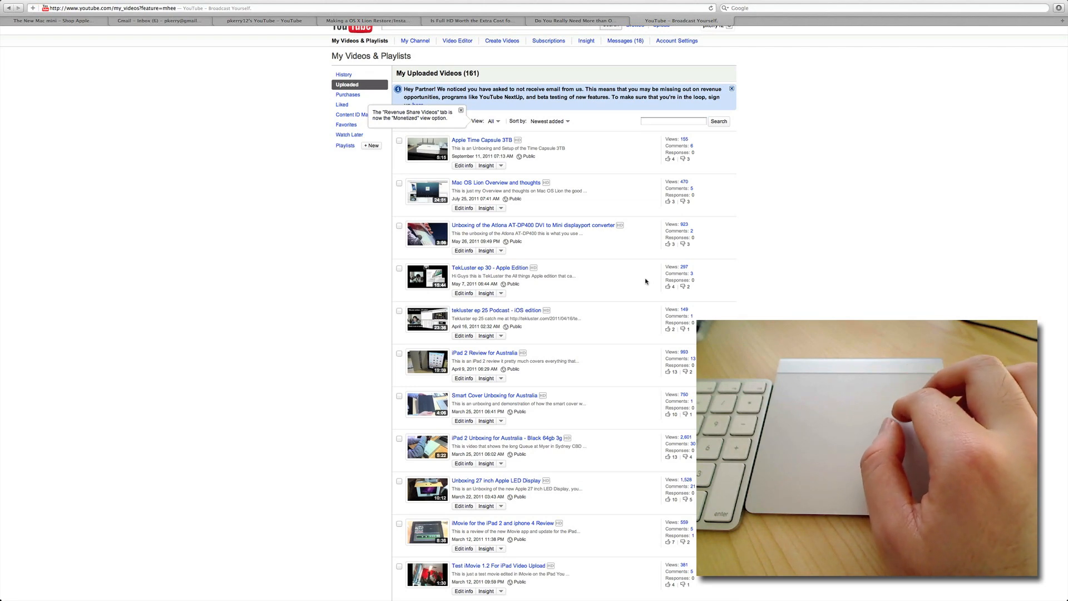
click(496, 182)
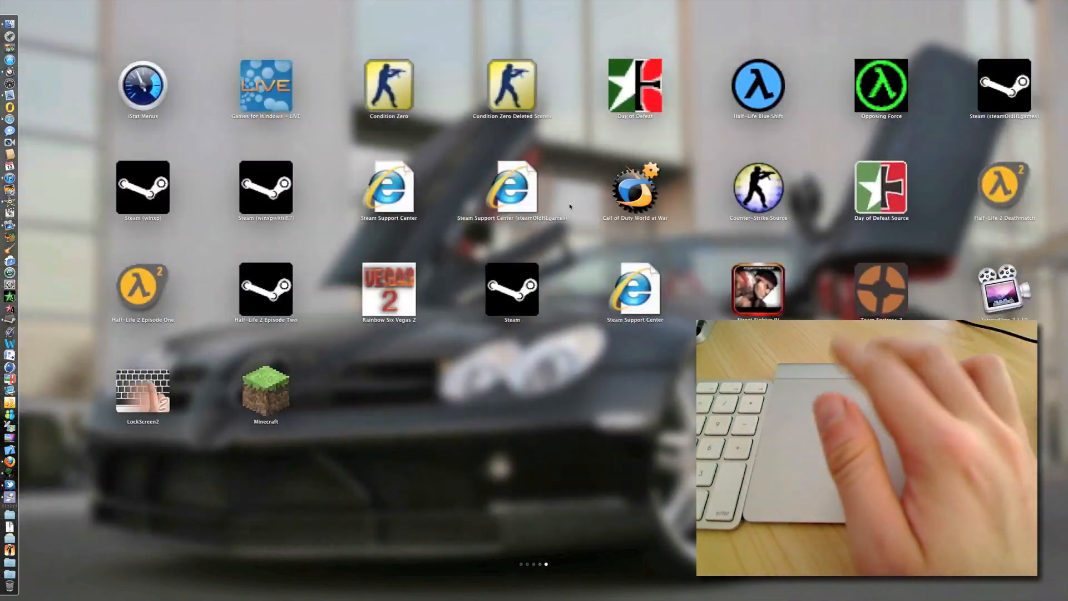
Swipe Launchpad to the page of apps with Microsoft Excel, Word and PowerPoint.
scroll(left, 3)
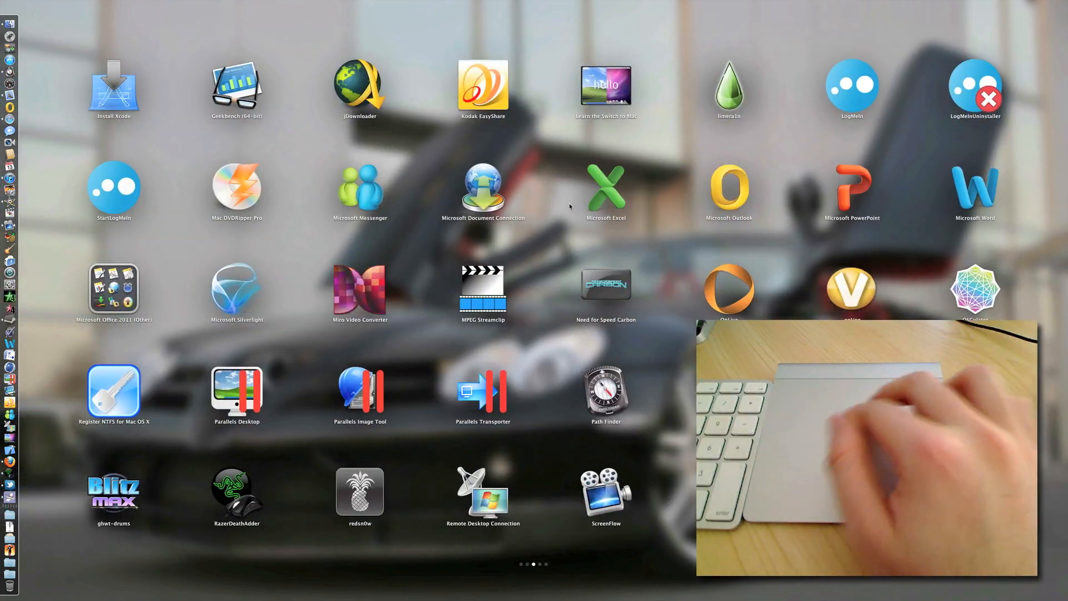